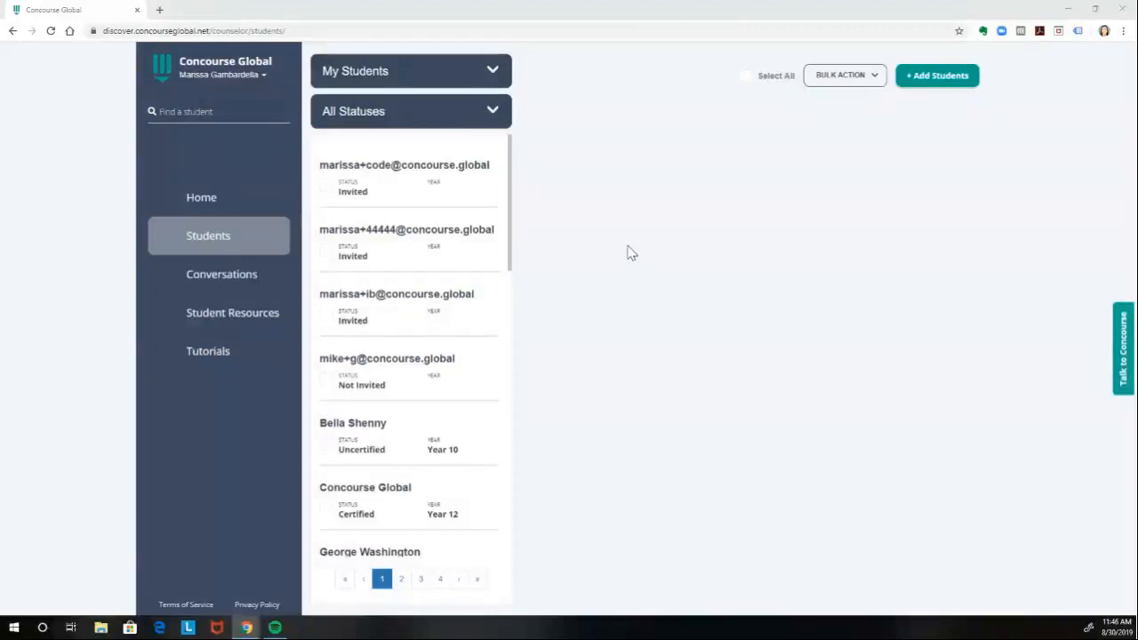
{"action": "mouse_move", "coordinate": [662, 246]}
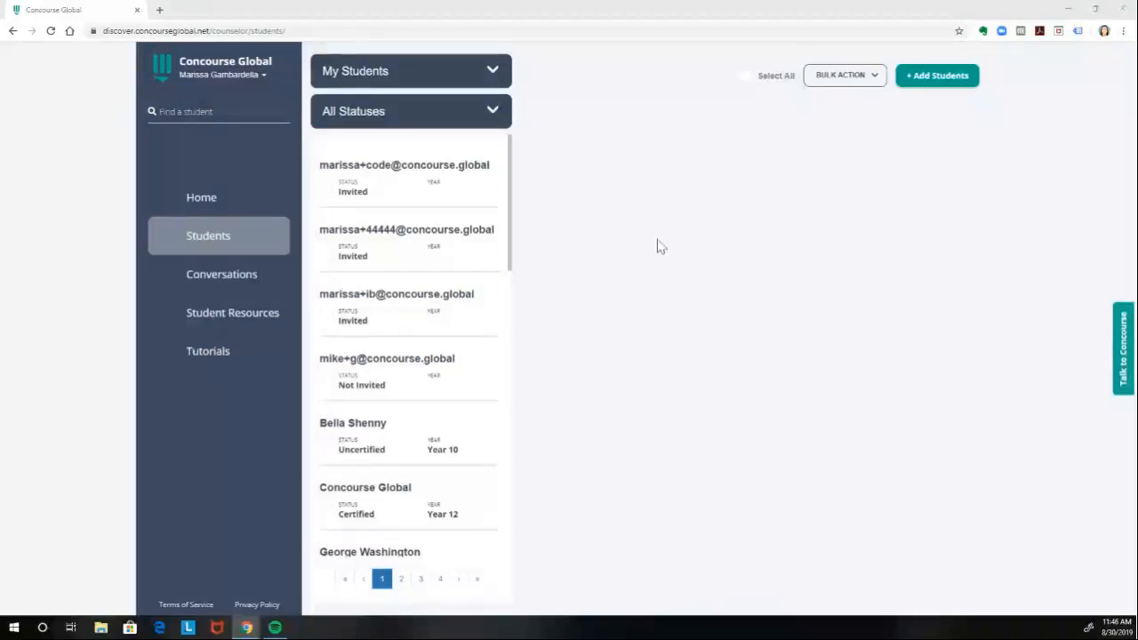
{"action": "mouse_move", "coordinate": [622, 219]}
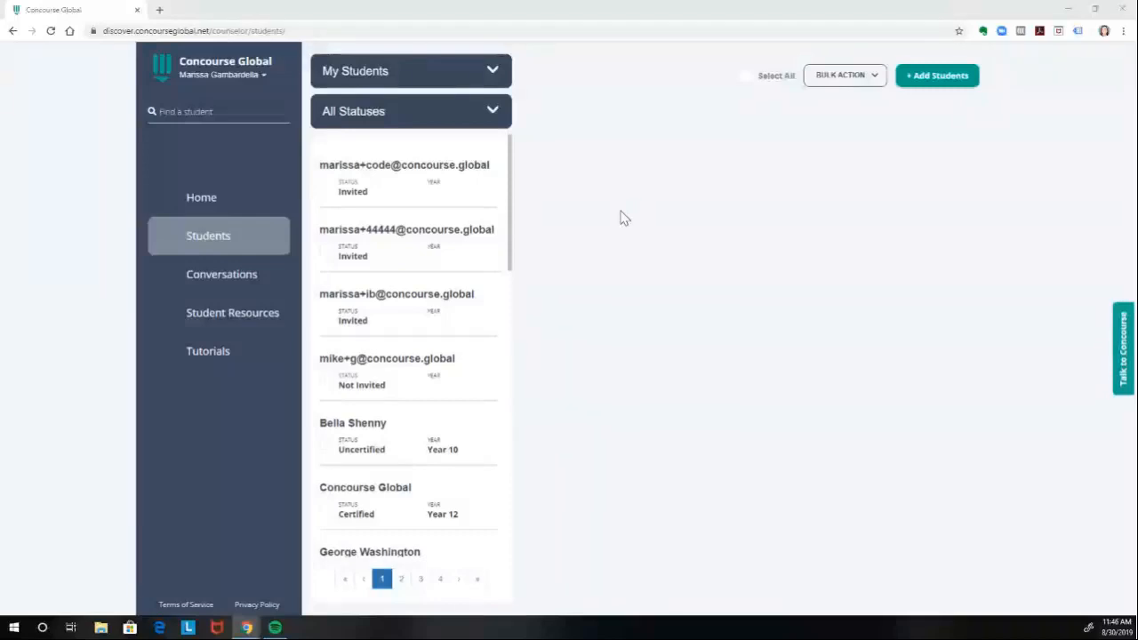
Filter the student list to show only Certified students.
{"action": "left_click", "coordinate": [409, 110]}
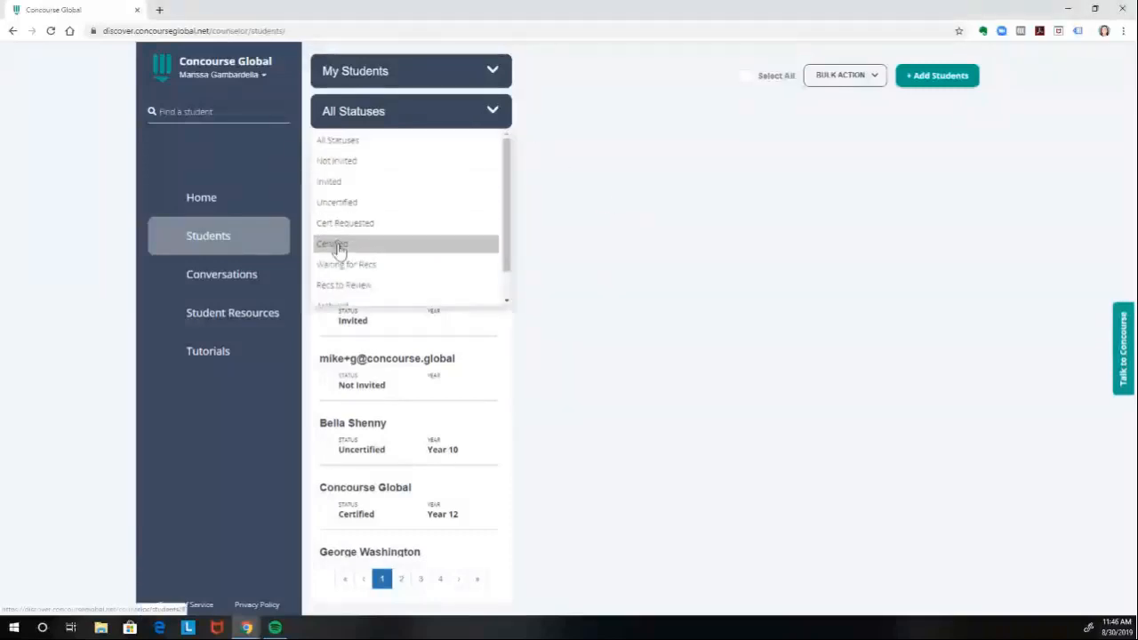
{"action": "left_click", "coordinate": [331, 244]}
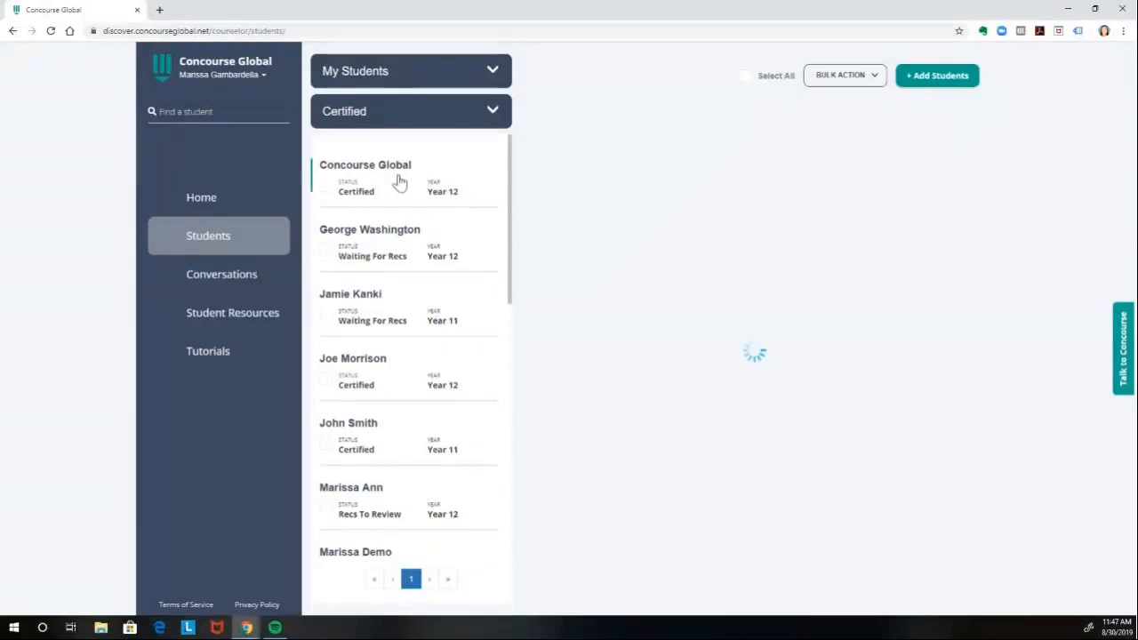
Review the Concourse Global student's Profile tab, then move to their University Options.
{"action": "left_click", "coordinate": [364, 164]}
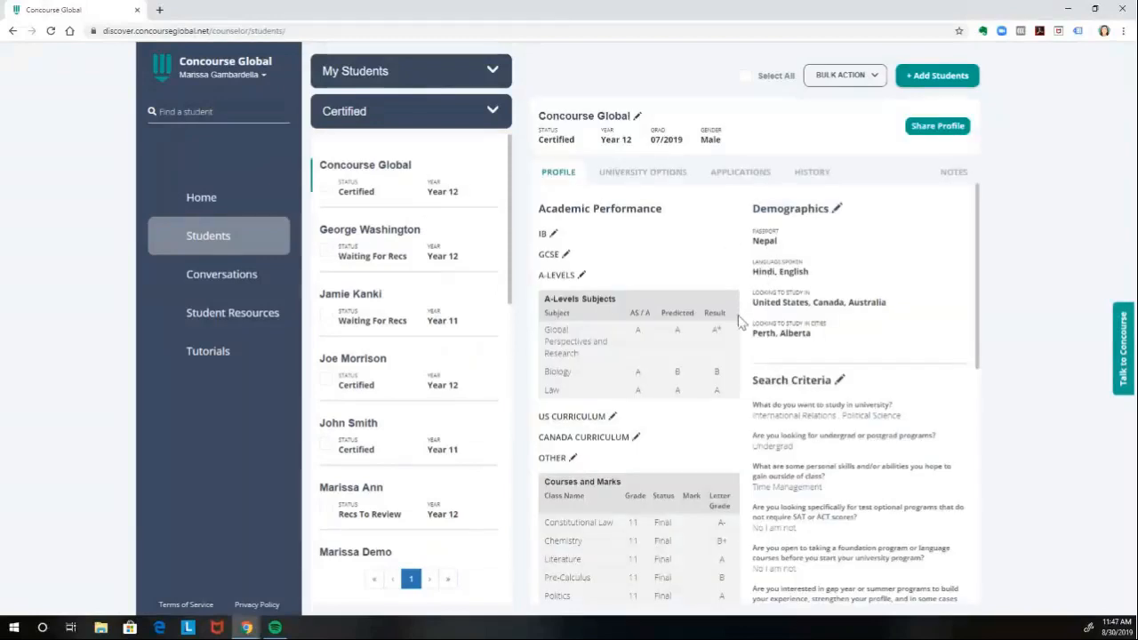
{"action": "scroll", "scroll_direction": "down", "scroll_amount": 3}
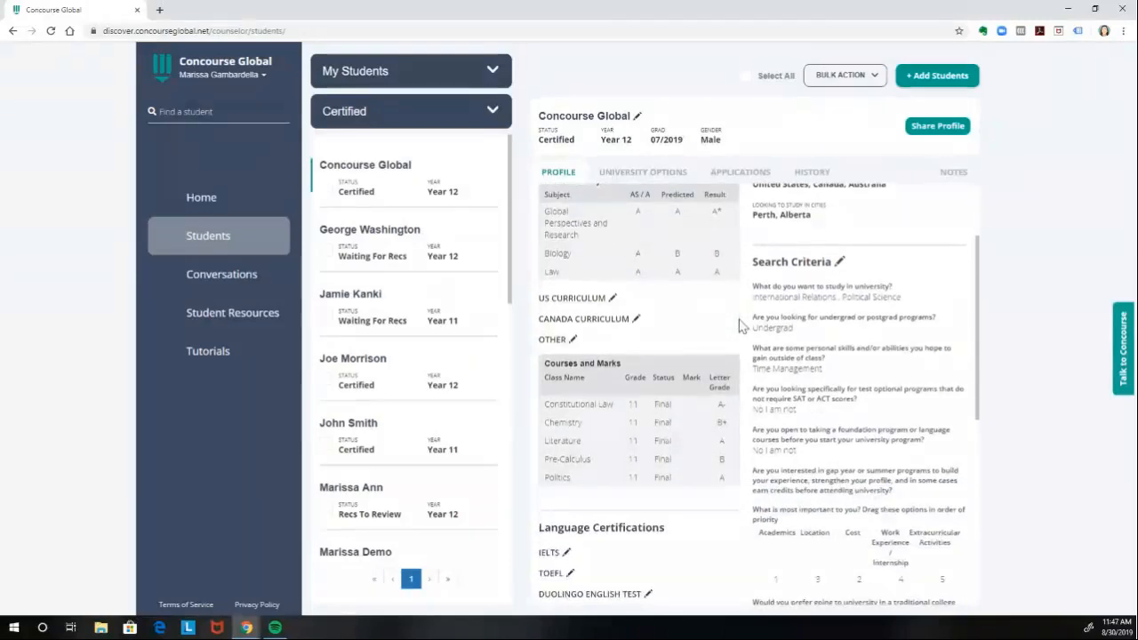
{"action": "scroll", "scroll_direction": "down", "scroll_amount": 3}
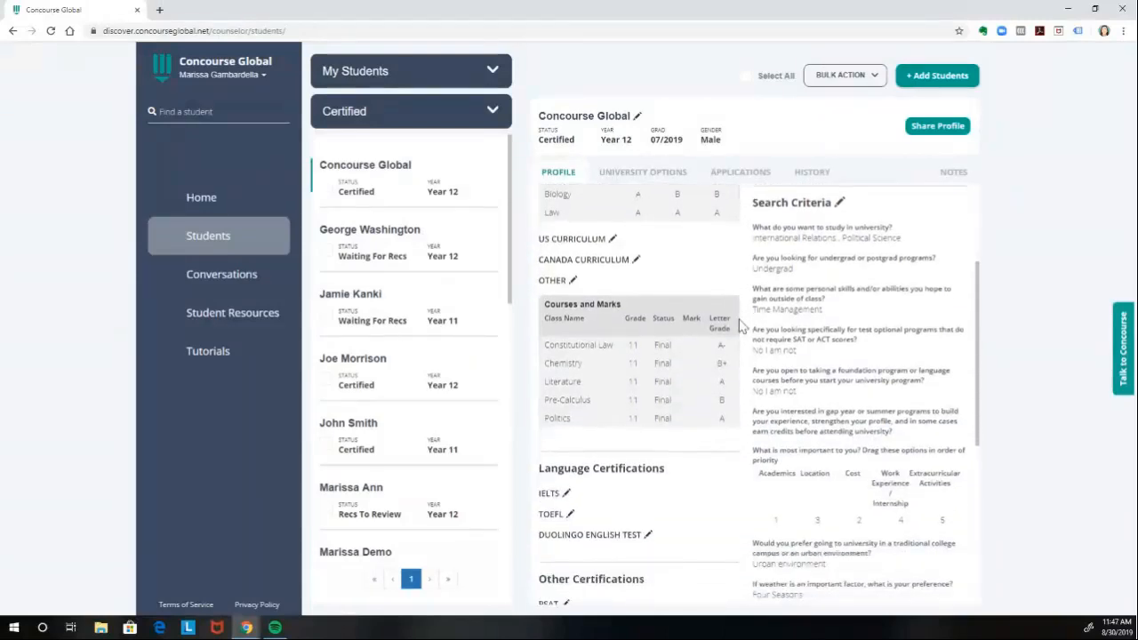
{"action": "scroll", "scroll_direction": "down", "scroll_amount": 3}
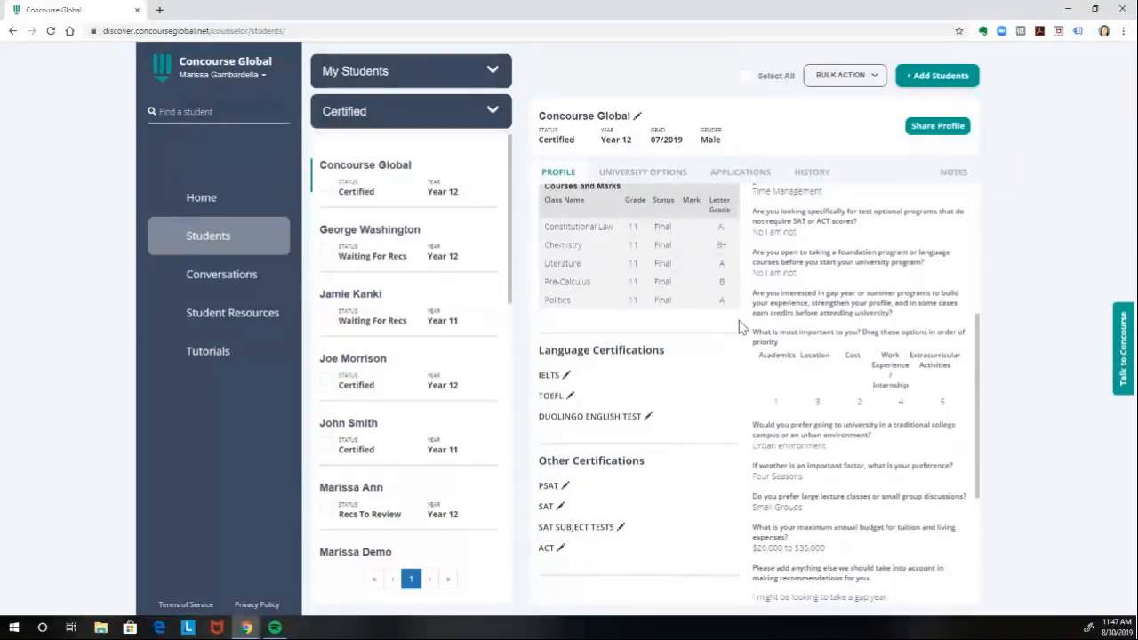
{"action": "mouse_move", "coordinate": [815, 423]}
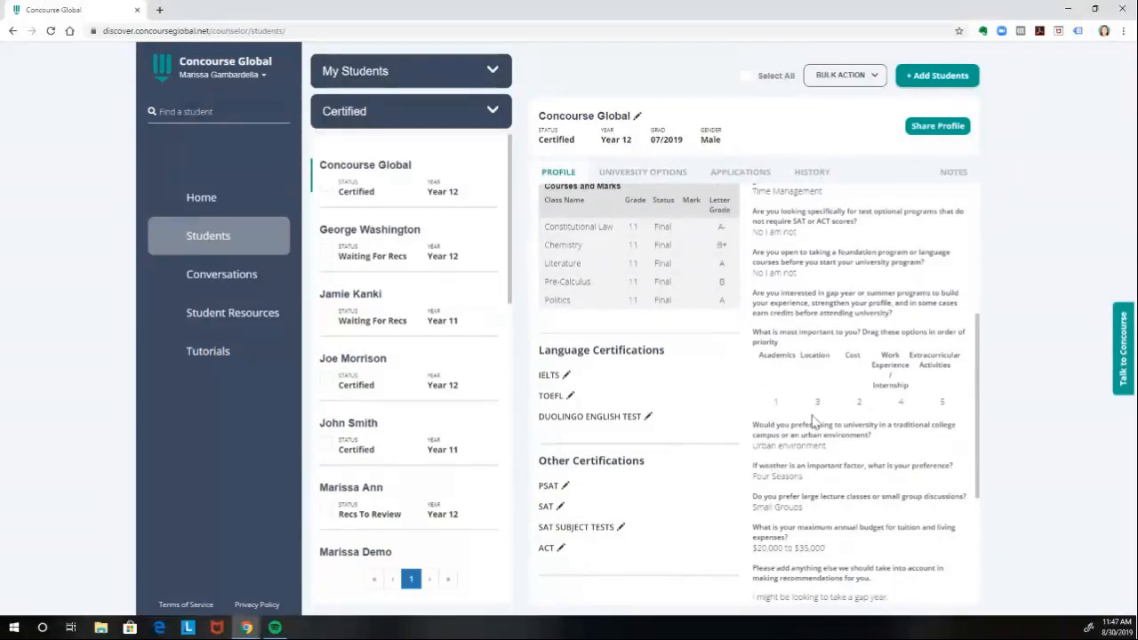
{"action": "scroll", "scroll_direction": "up", "scroll_amount": 3}
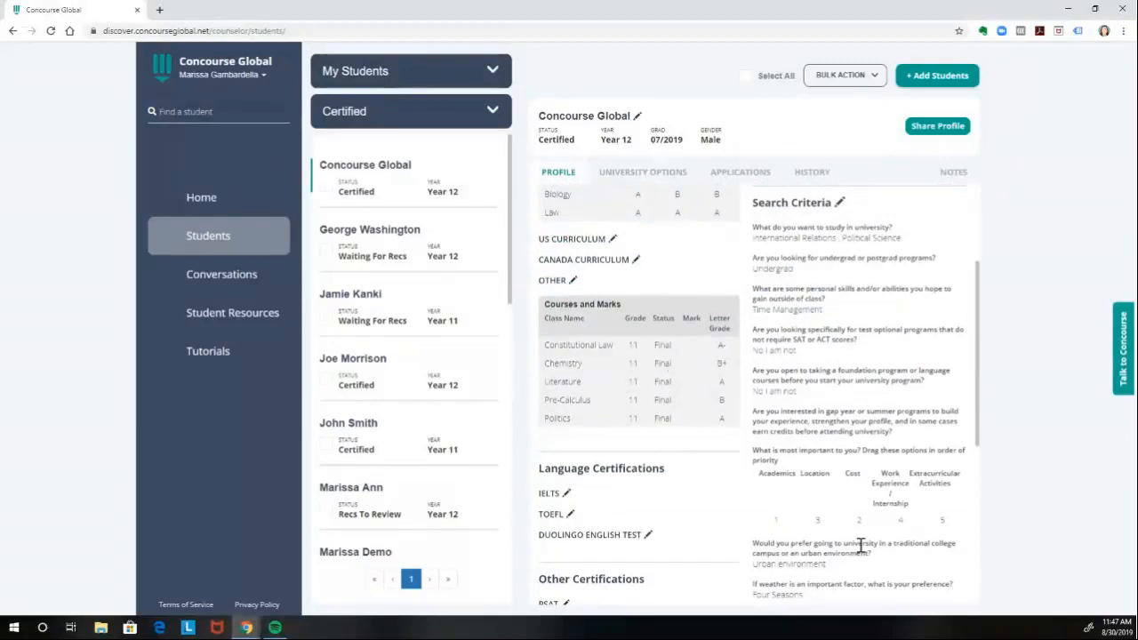
{"action": "mouse_move", "coordinate": [857, 509]}
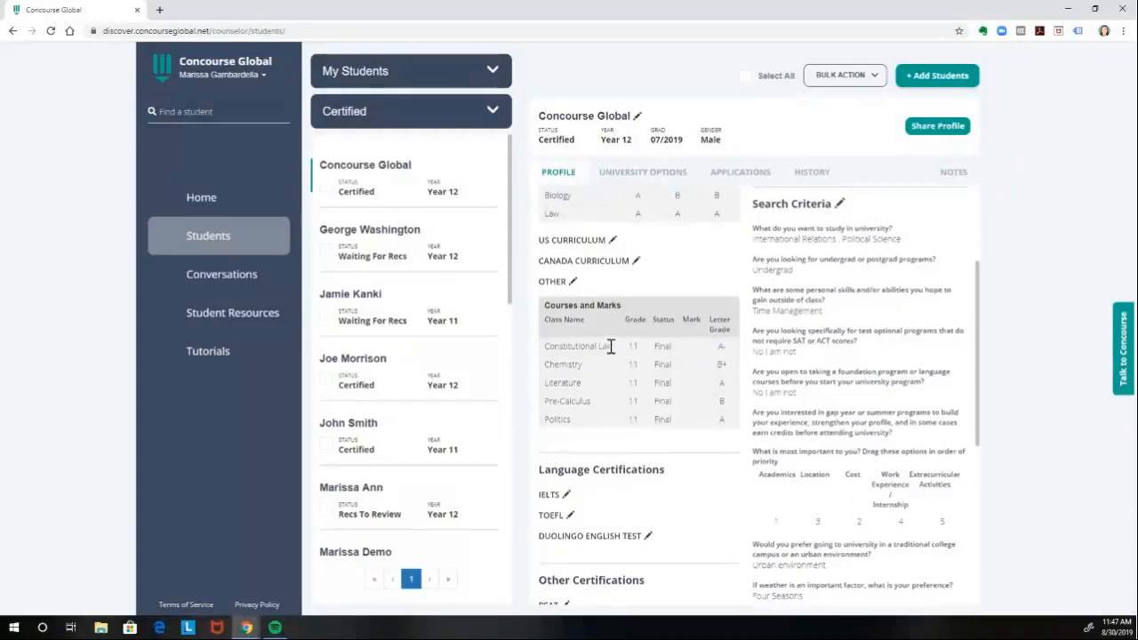
{"action": "left_click", "coordinate": [643, 171]}
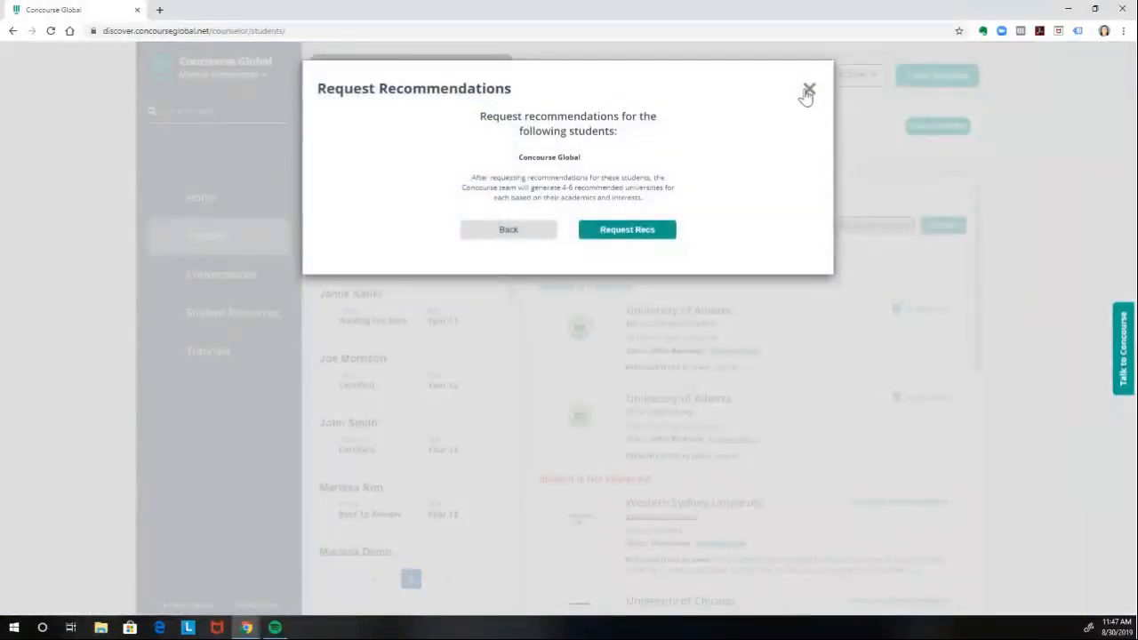
Dismiss the single-student Request Recommendations popup and bring up the Bulk Action list for ticked students.
{"action": "left_click", "coordinate": [807, 93]}
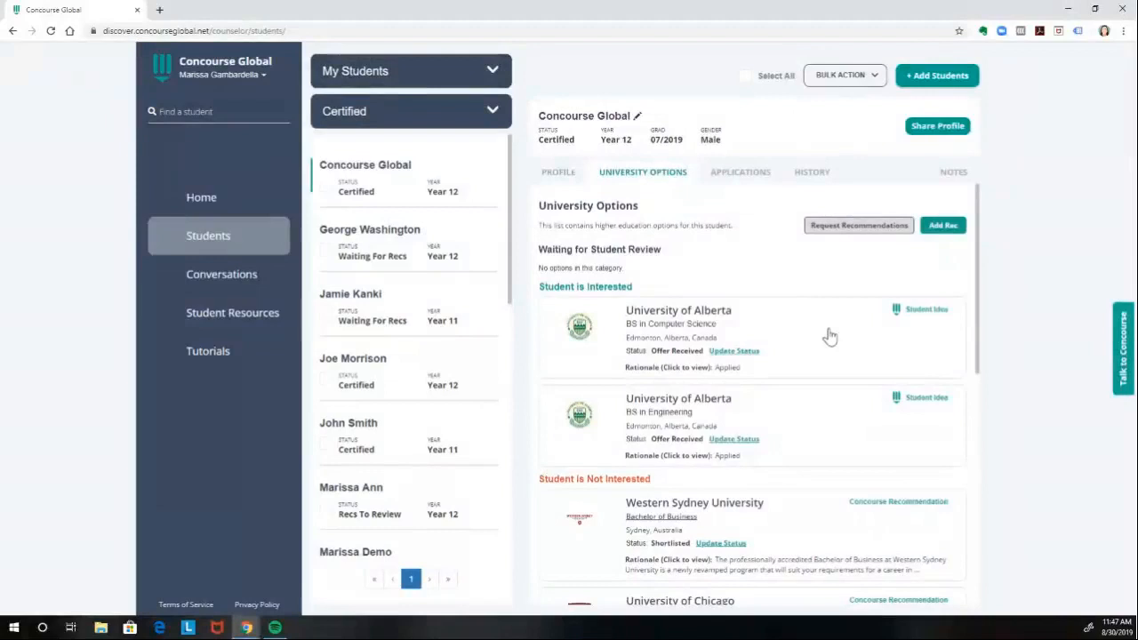
{"action": "mouse_move", "coordinate": [329, 196]}
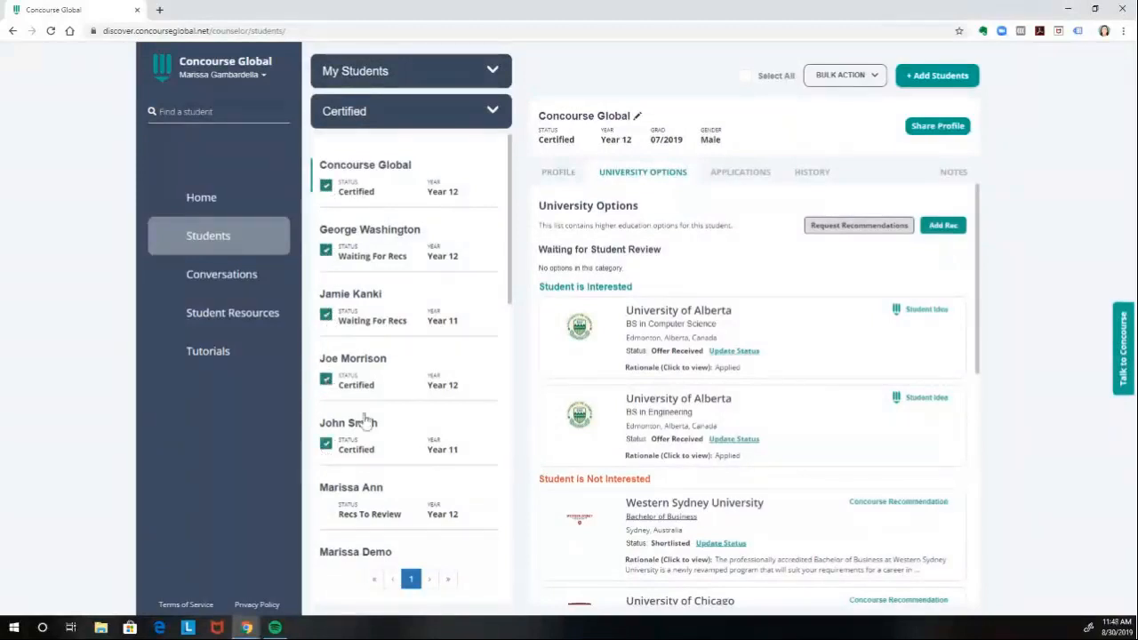
{"action": "left_click", "coordinate": [840, 74]}
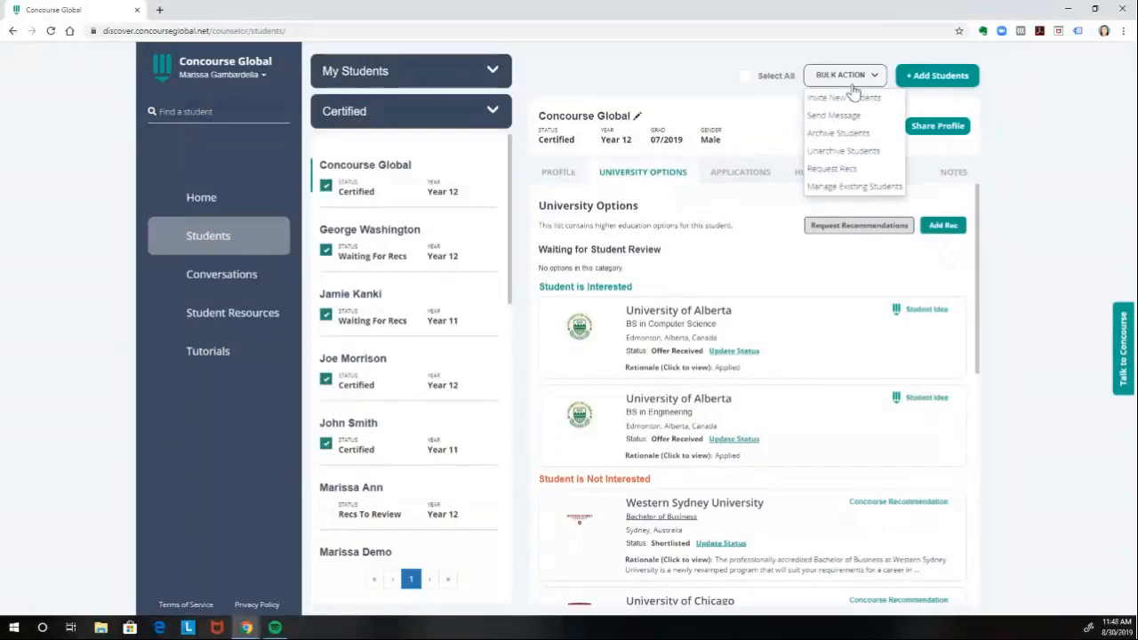
Submit a bulk Request Recs for the five ticked students and dismiss the confirmation.
{"action": "left_click", "coordinate": [832, 168]}
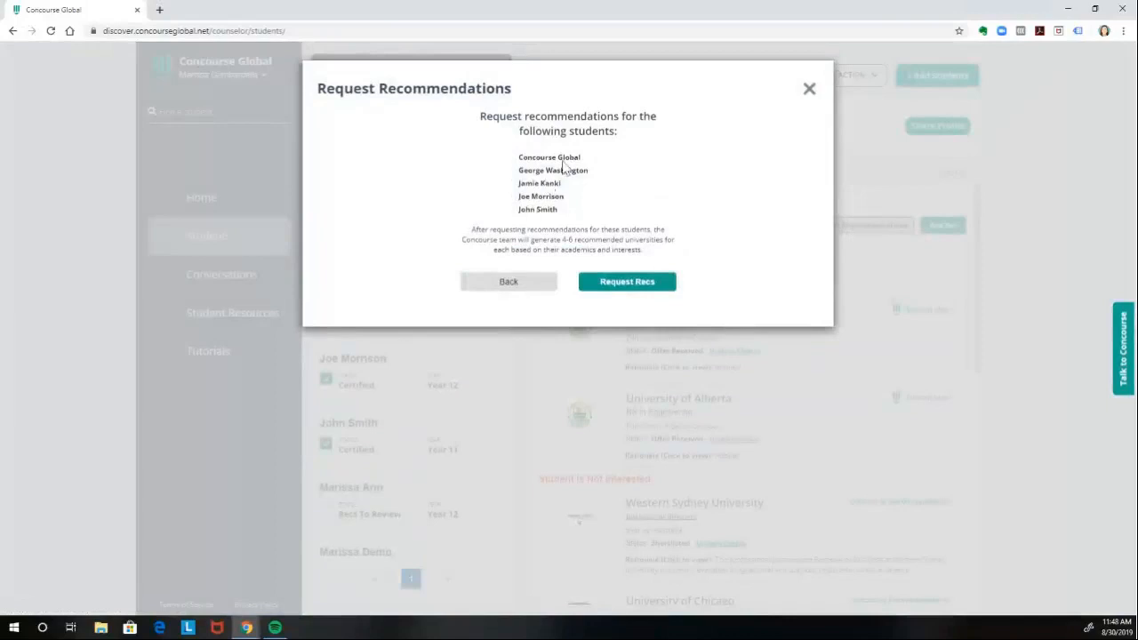
{"action": "mouse_move", "coordinate": [605, 302]}
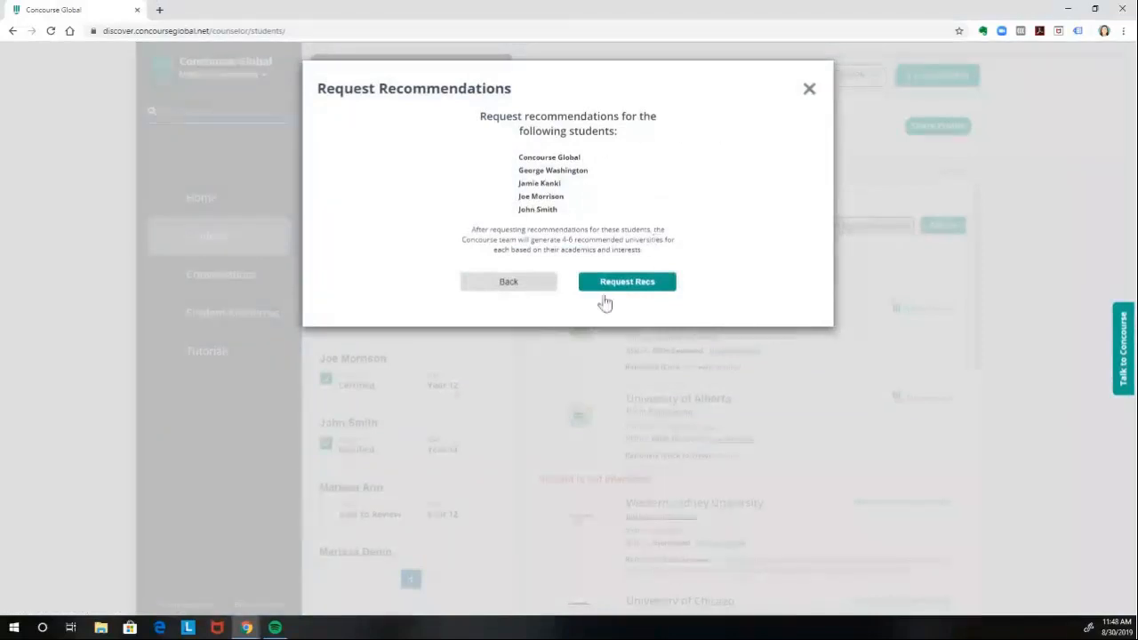
{"action": "mouse_move", "coordinate": [626, 281]}
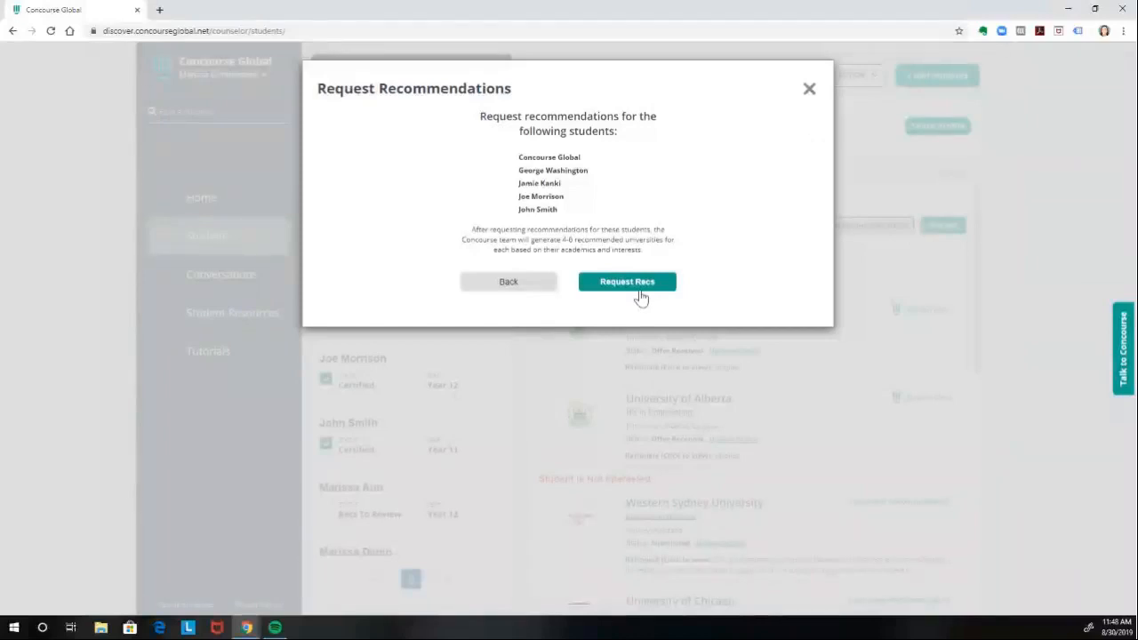
{"action": "left_click", "coordinate": [626, 281]}
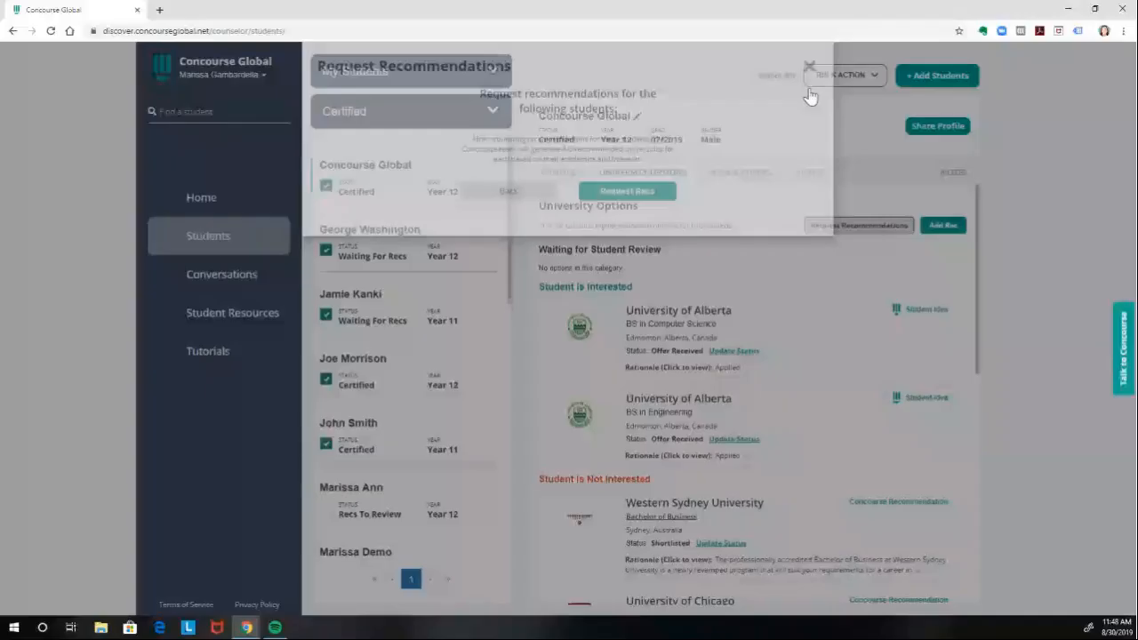
{"action": "left_click", "coordinate": [809, 68]}
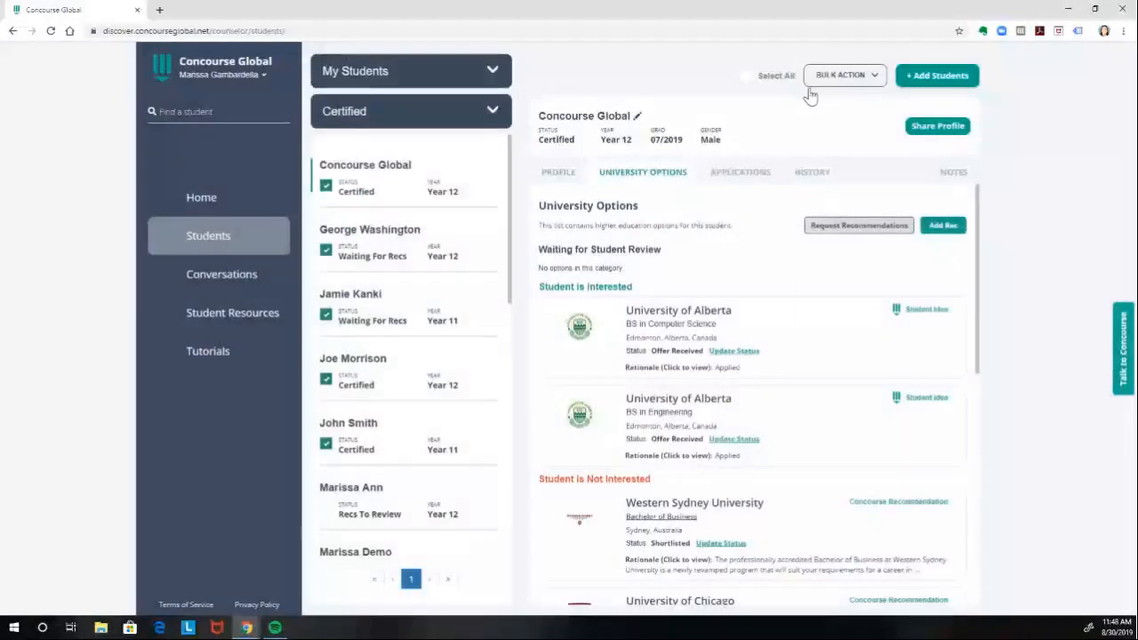
{"action": "mouse_move", "coordinate": [782, 192]}
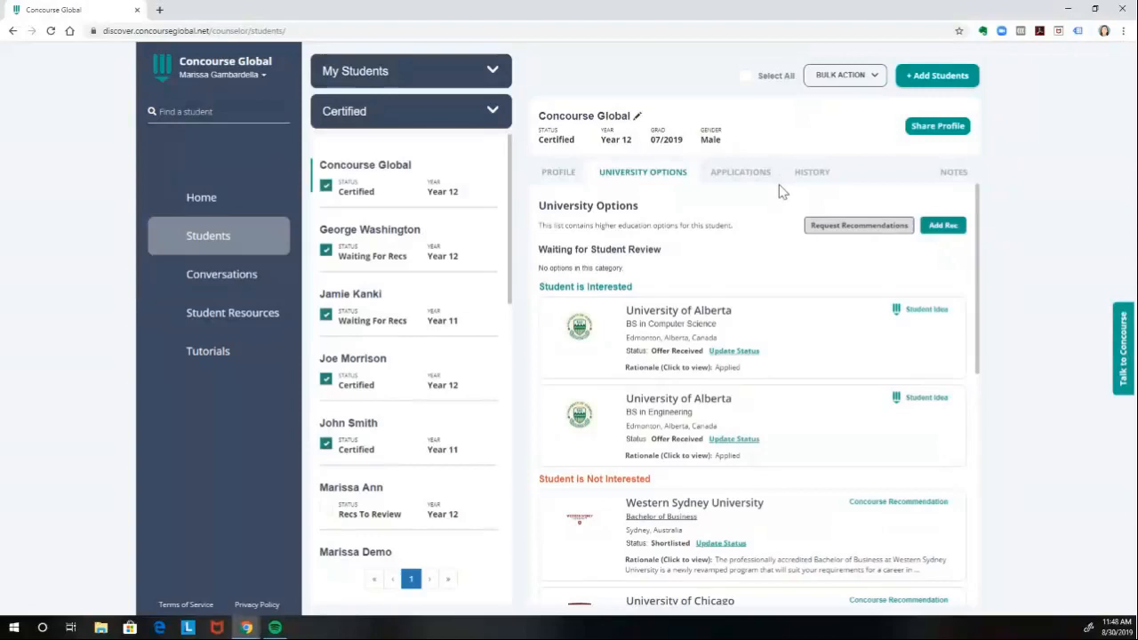
{"action": "mouse_move", "coordinate": [198, 205]}
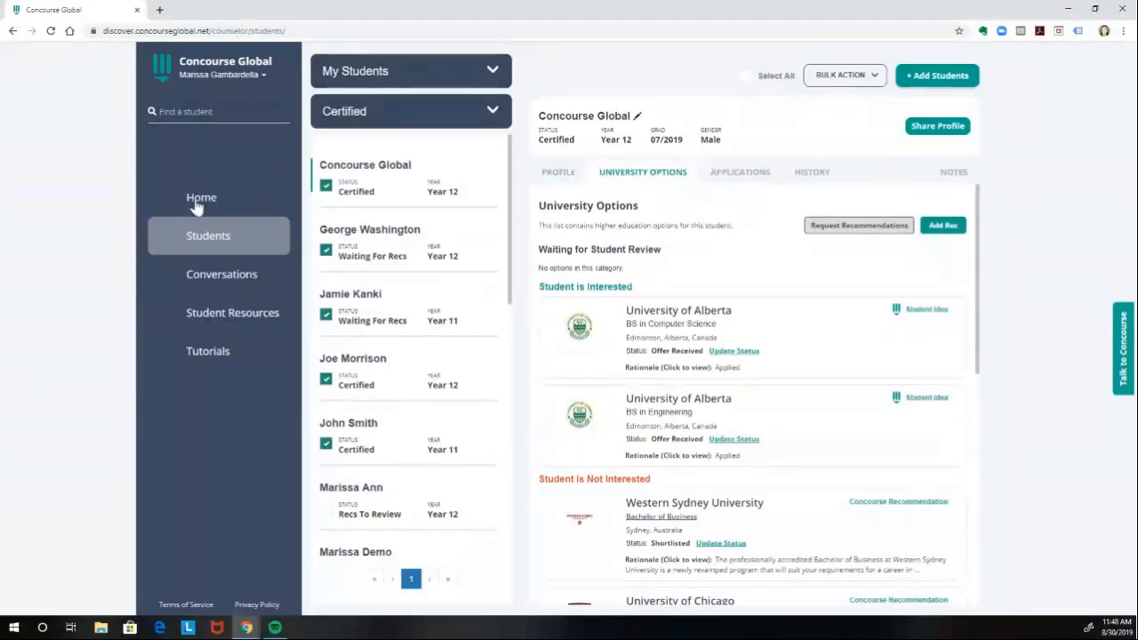
From the Home dashboard, go to the student listed under Options to Review.
{"action": "left_click", "coordinate": [201, 195]}
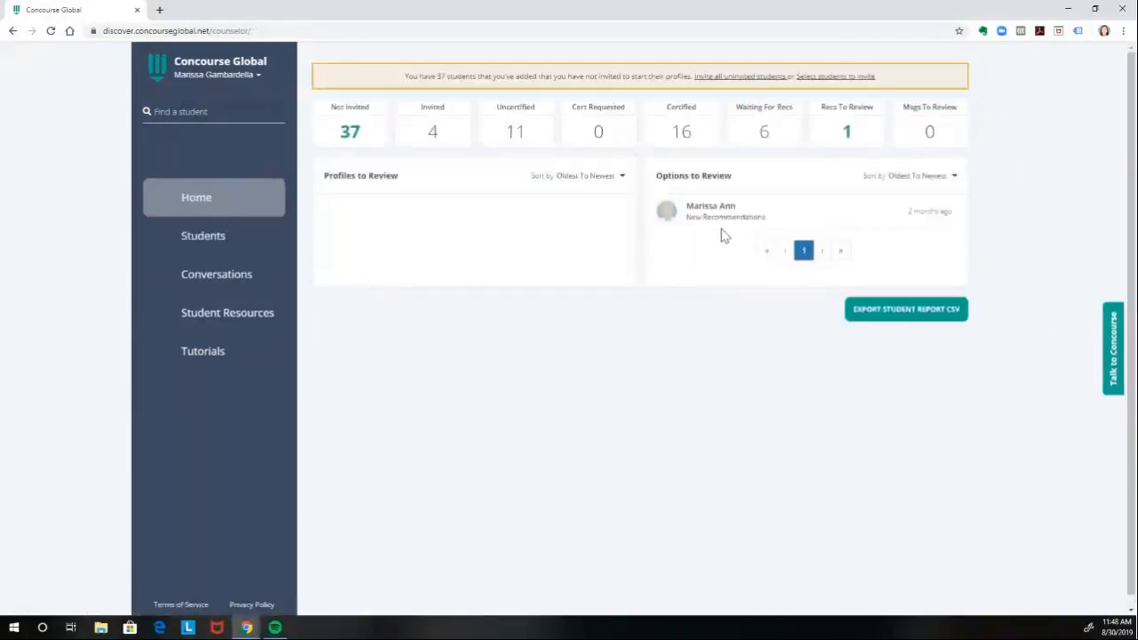
{"action": "mouse_move", "coordinate": [711, 210]}
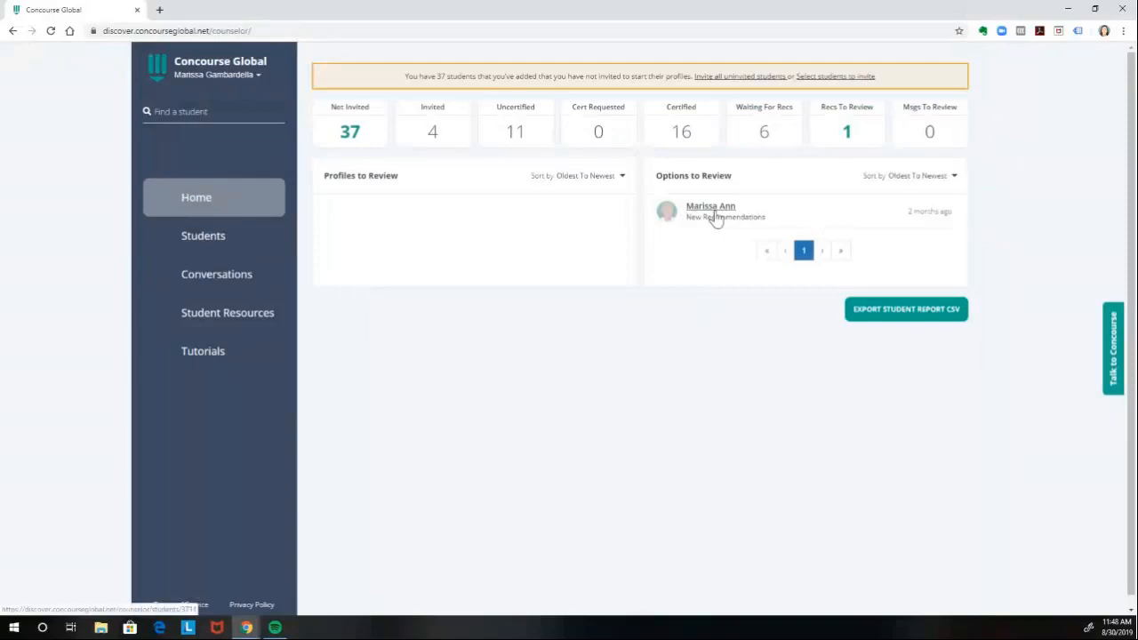
{"action": "left_click", "coordinate": [711, 210]}
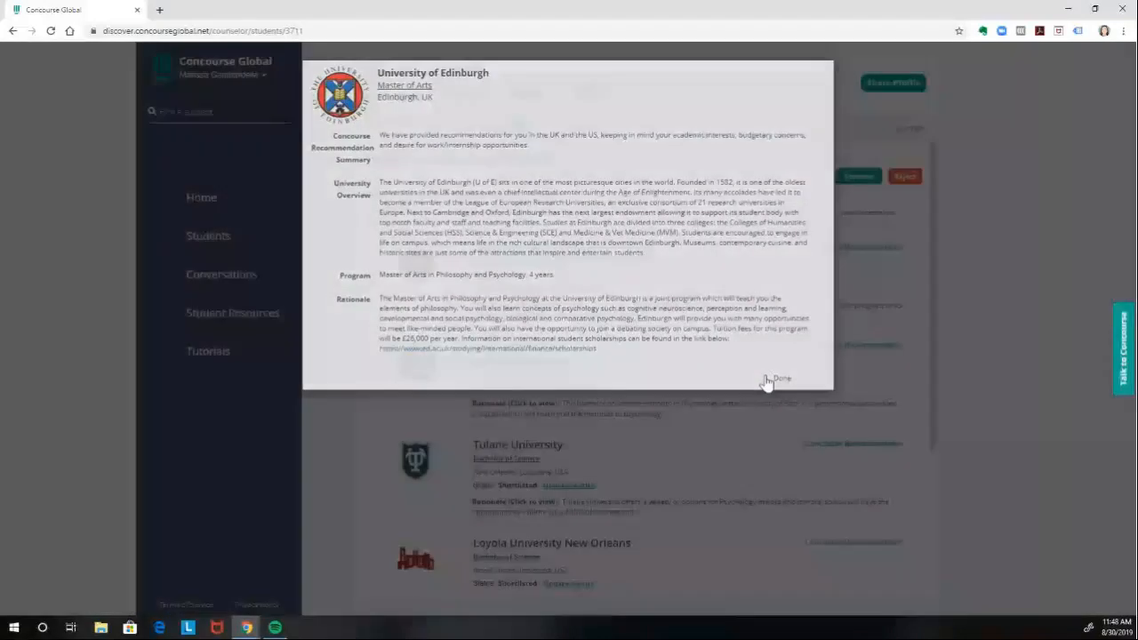
{"action": "left_click", "coordinate": [781, 379]}
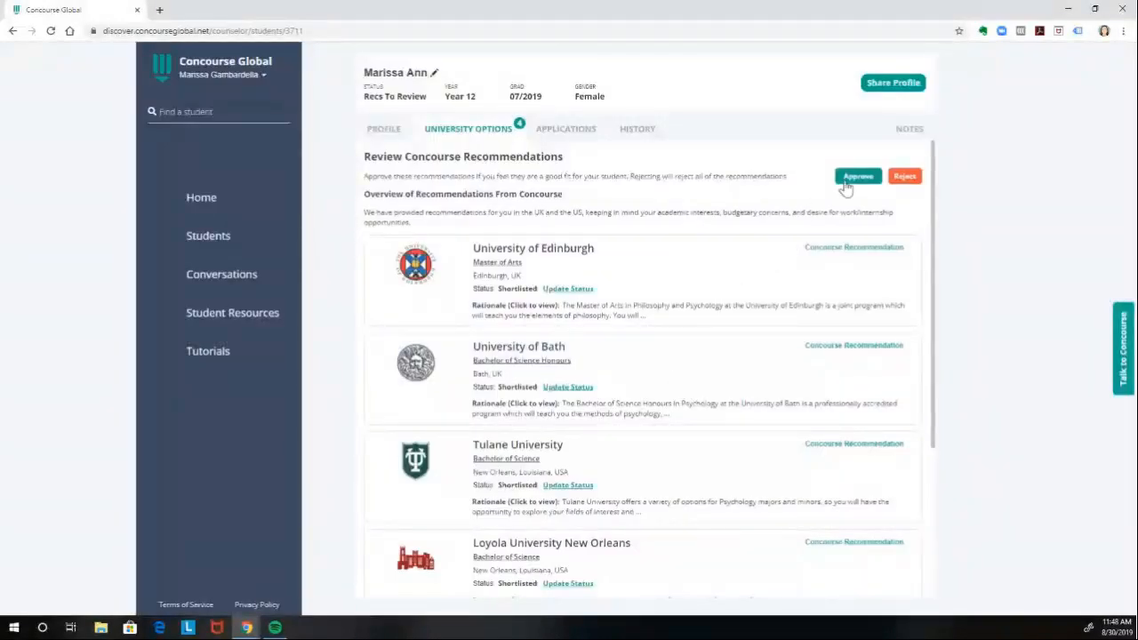
{"action": "mouse_move", "coordinate": [905, 187]}
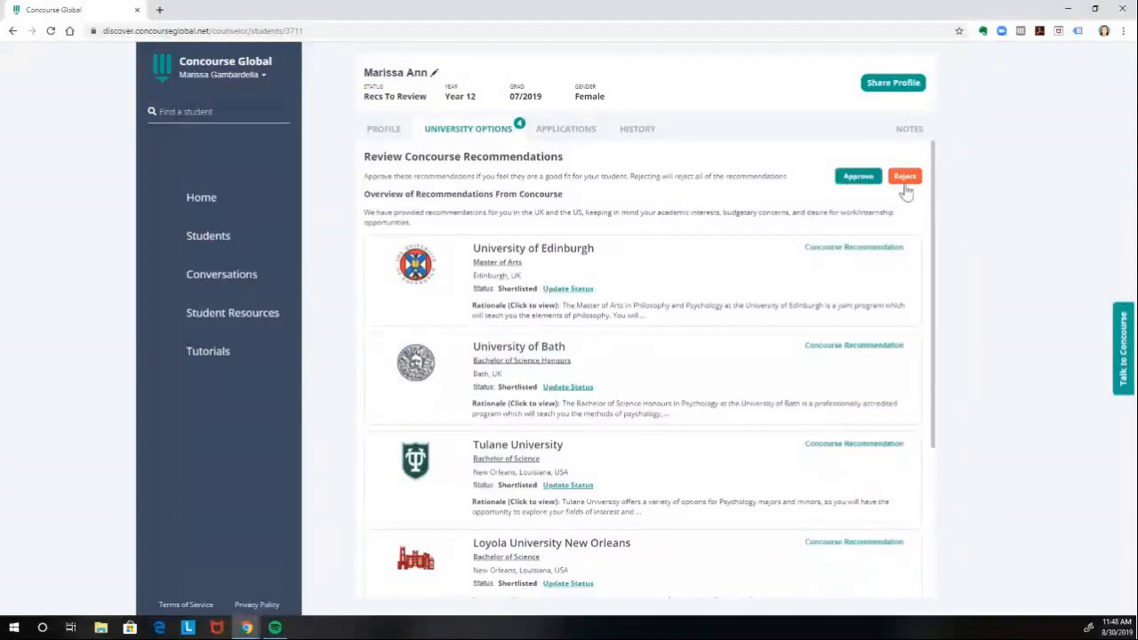
{"action": "left_click", "coordinate": [905, 176]}
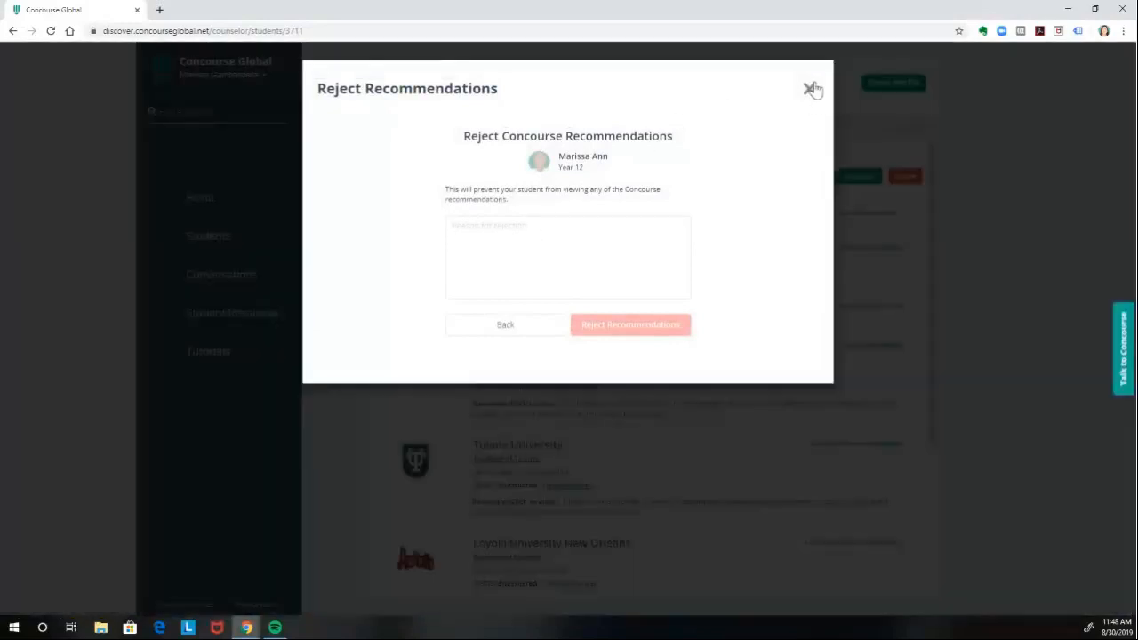
{"action": "left_click", "coordinate": [811, 89]}
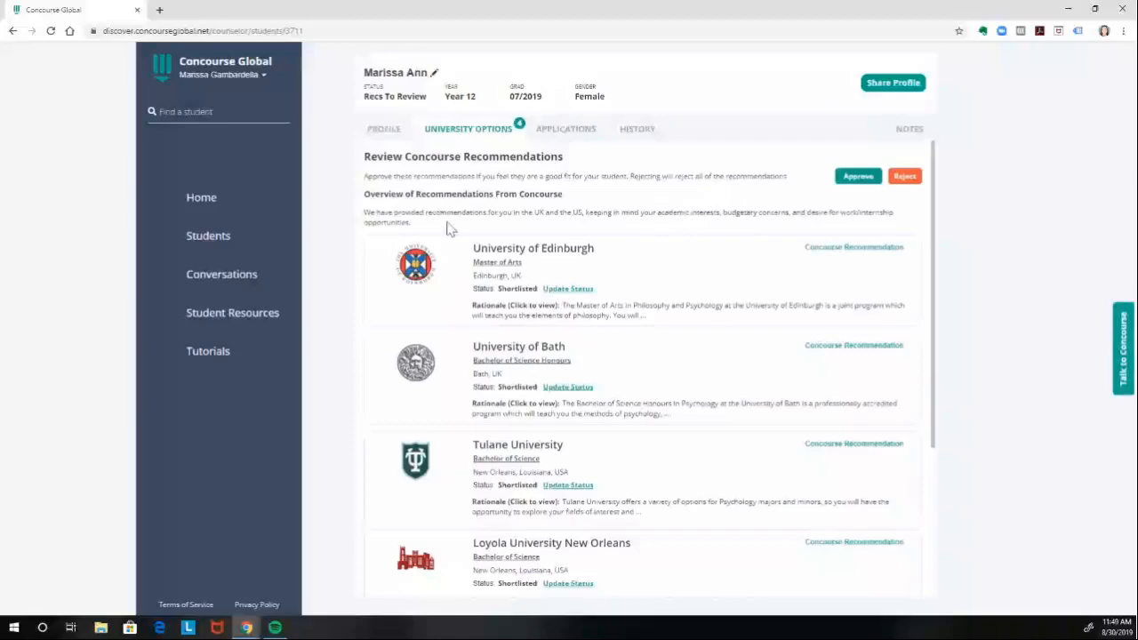